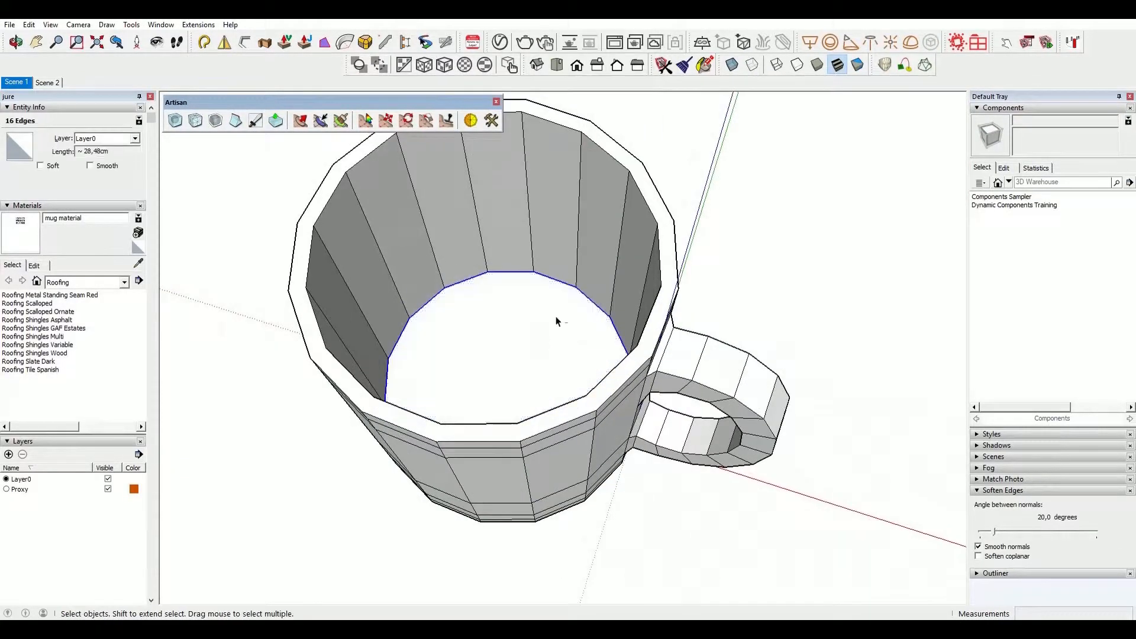
Step: Apply Artisan Subdivide and Smooth with set iterations, then hide the Proxy layer to reveal the smooth mug
{"action": "right_click", "coordinate": [543, 304]}
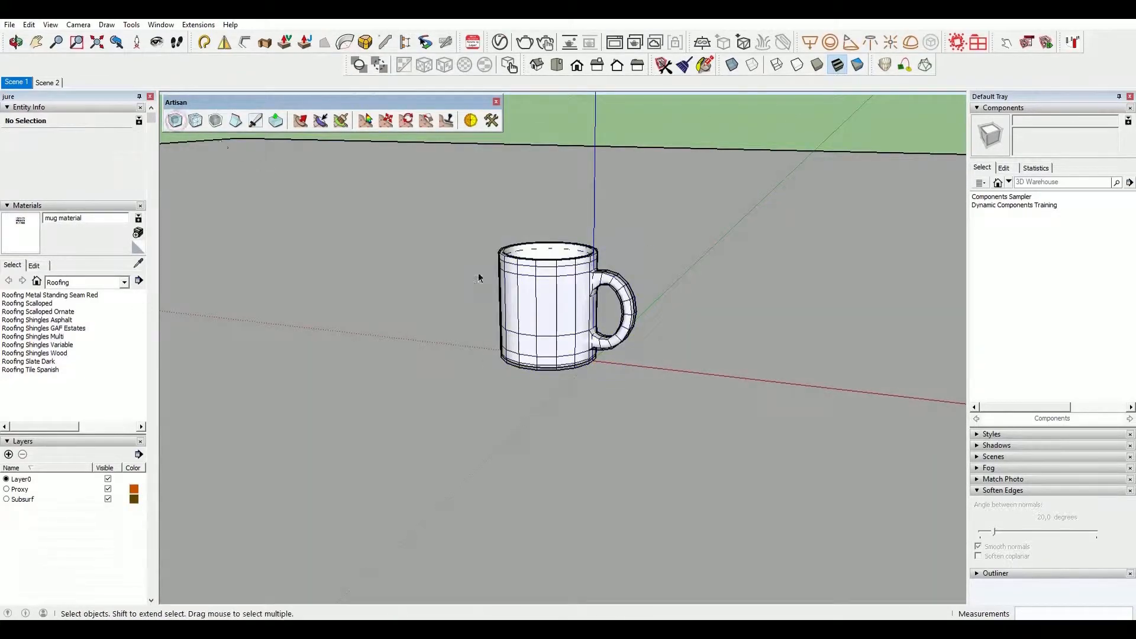
{"action": "left_click", "coordinate": [14, 41]}
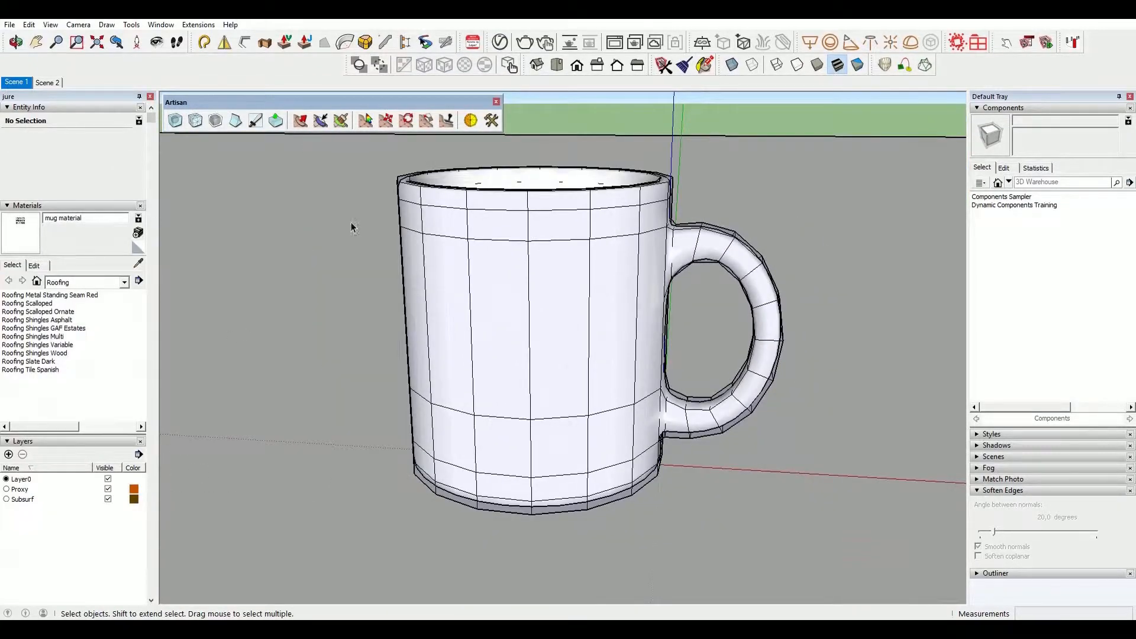
{"action": "left_click", "coordinate": [491, 120]}
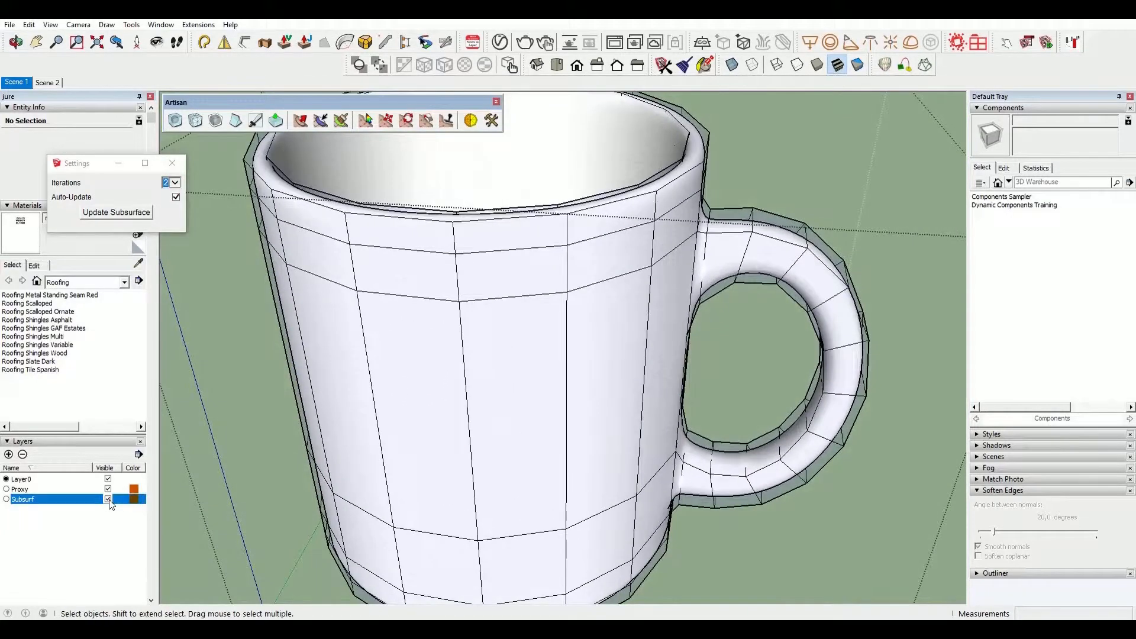
{"action": "left_click", "coordinate": [108, 489]}
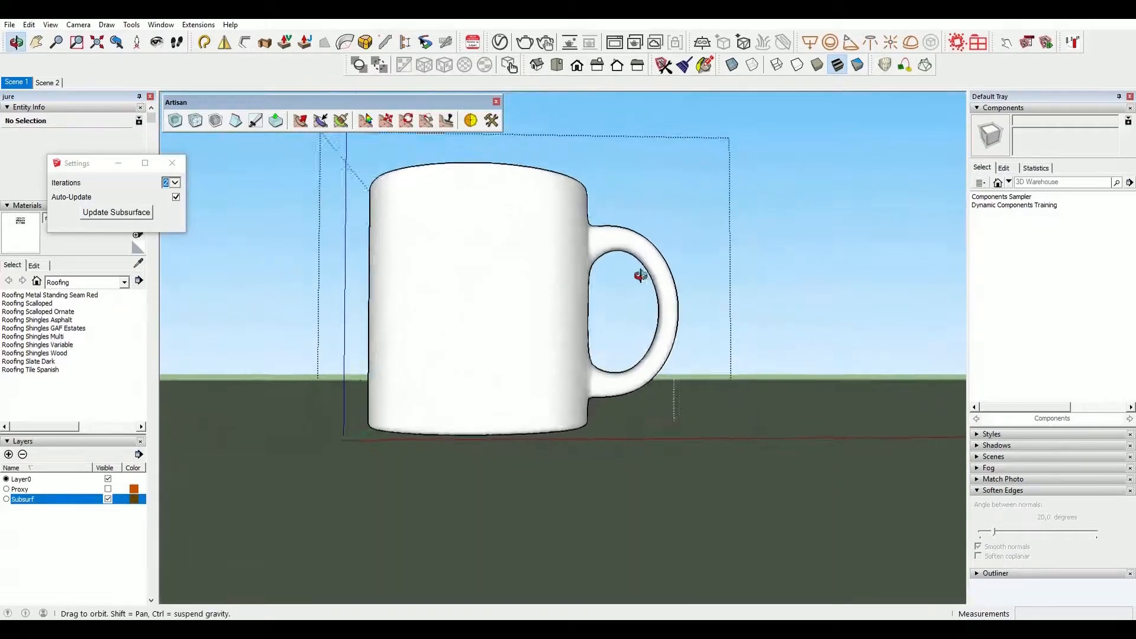
{"action": "left_click_drag", "start_coordinate": [638, 275], "coordinate": [438, 315]}
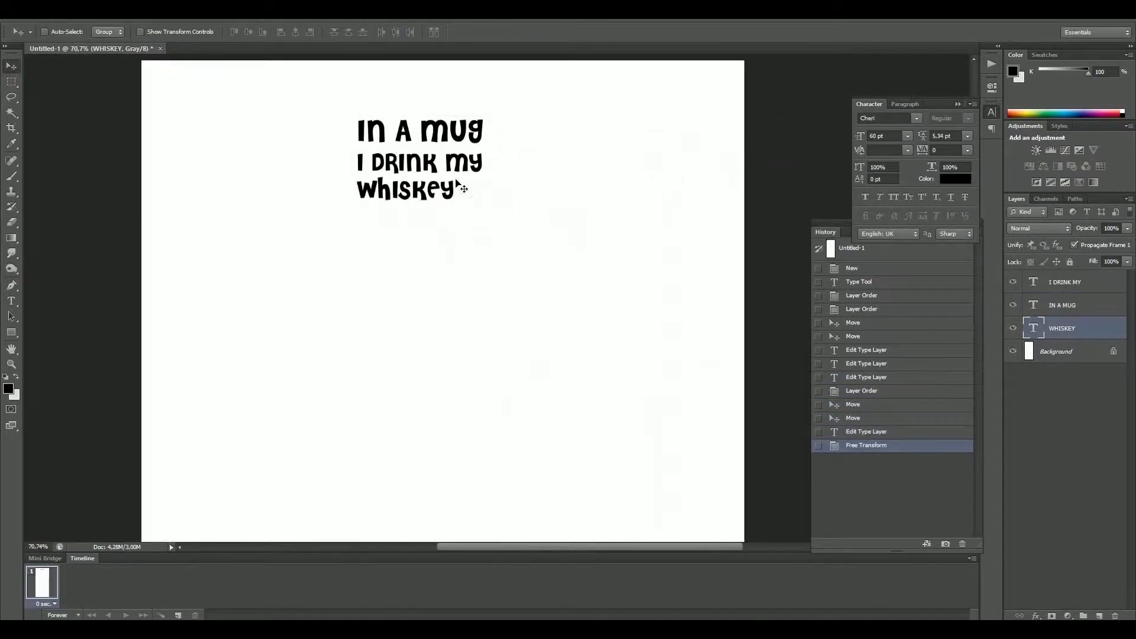
Step: Reorder the type layers so the text reads 'I drink my whiskey in a mug' and group them
{"action": "left_click_drag", "start_coordinate": [419, 130], "coordinate": [419, 228]}
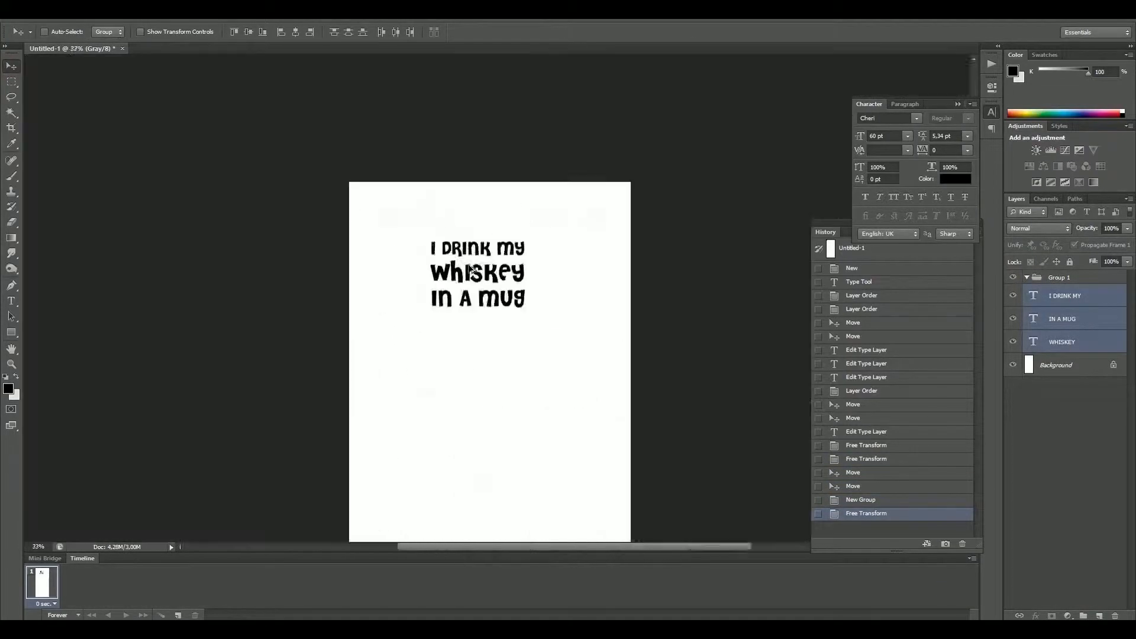
{"action": "left_click", "coordinate": [22, 26]}
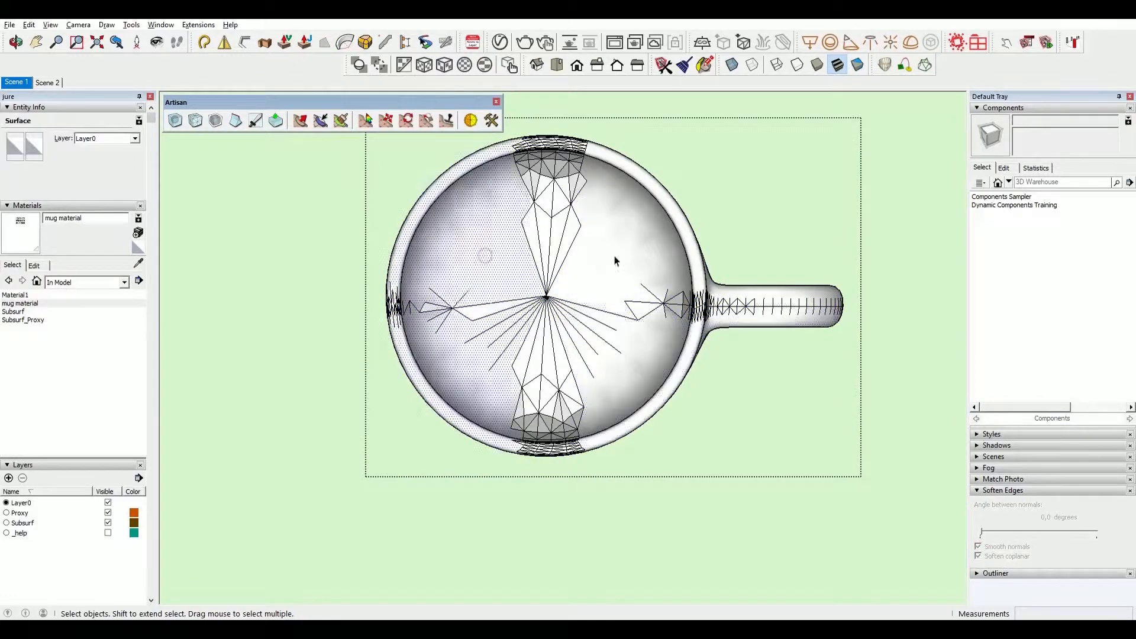
Step: Select the box carrying the whiskey slogan positioned over the mug
{"action": "left_click", "coordinate": [14, 42]}
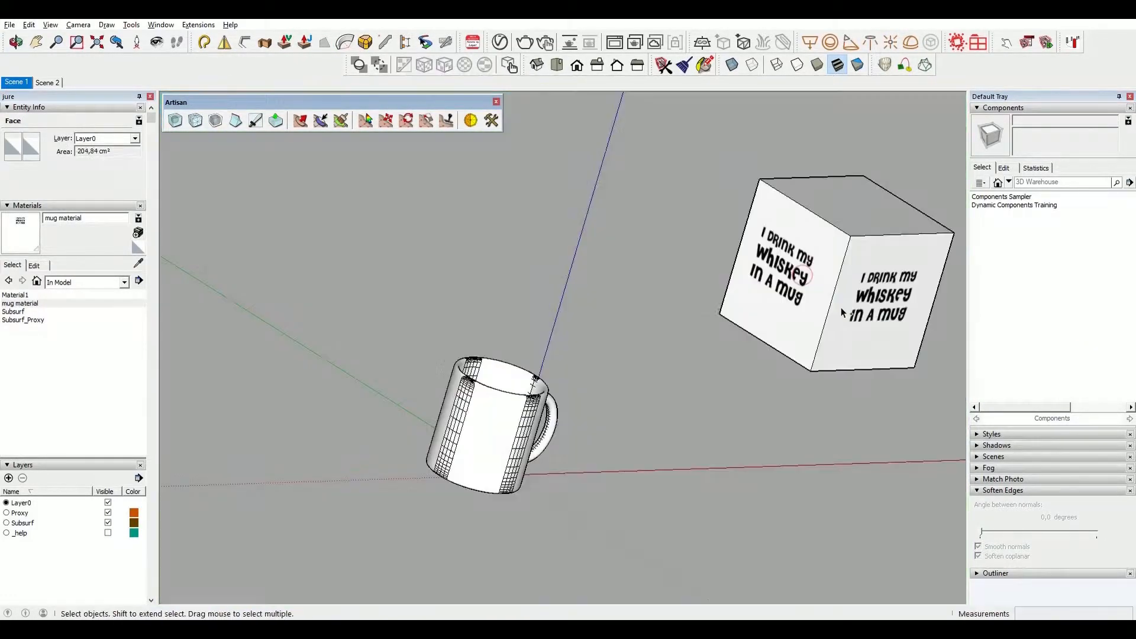
{"action": "left_click", "coordinate": [557, 65]}
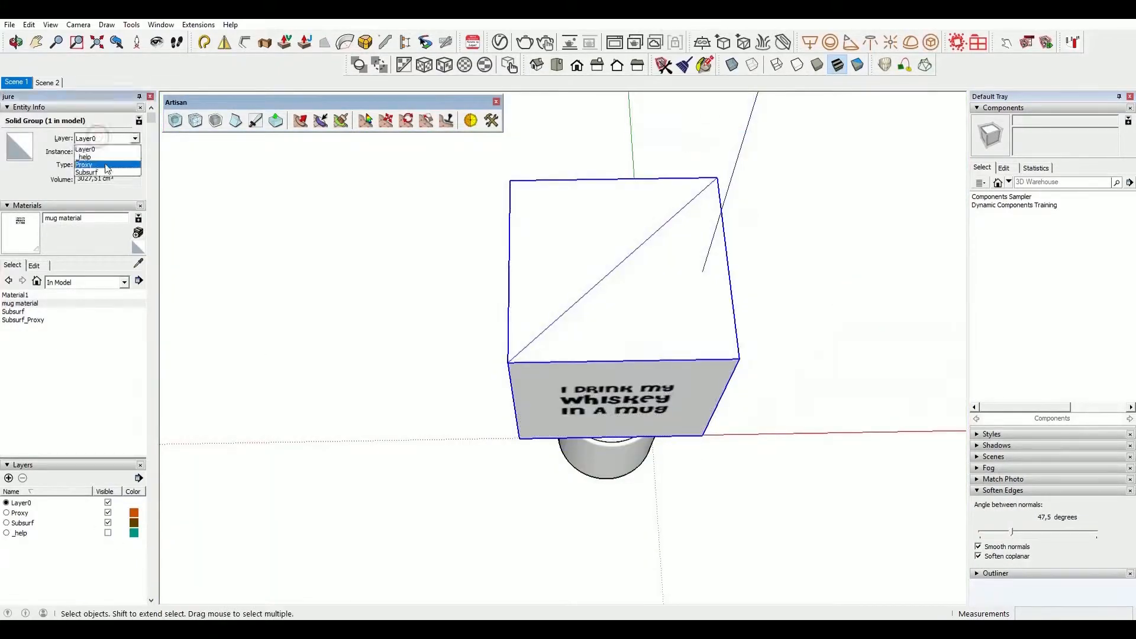
Step: Assign the slogan box to the Proxy layer so its texture projects onto the mug
{"action": "left_click", "coordinate": [88, 171]}
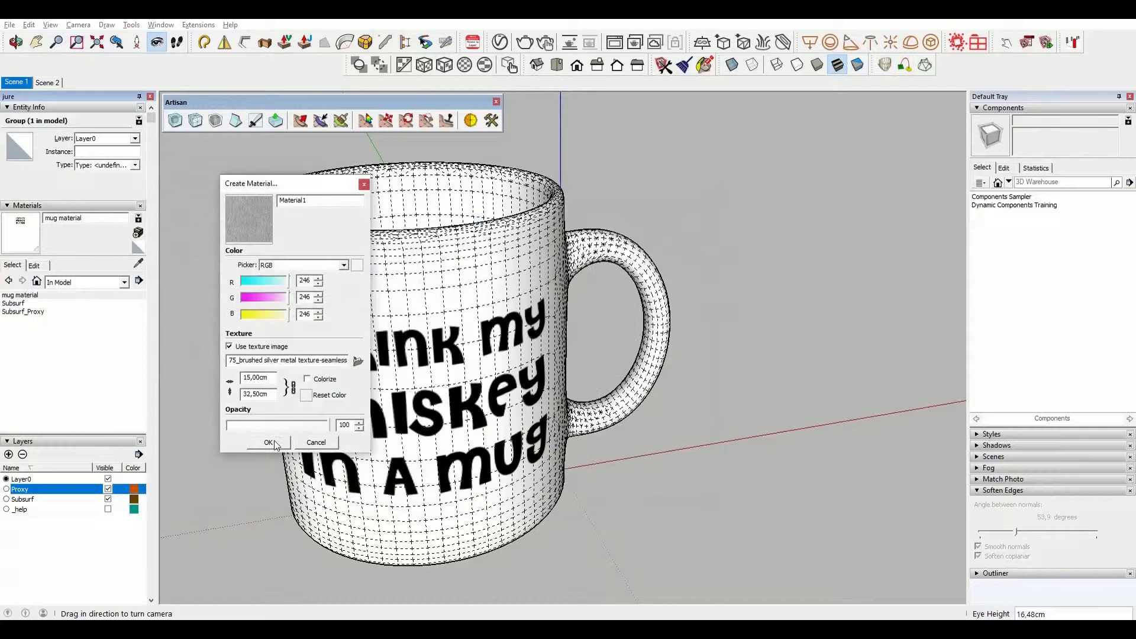
Step: Confirm the textured material, expand its Refraction settings, and start a V-Ray render of the mug
{"action": "left_click", "coordinate": [268, 441]}
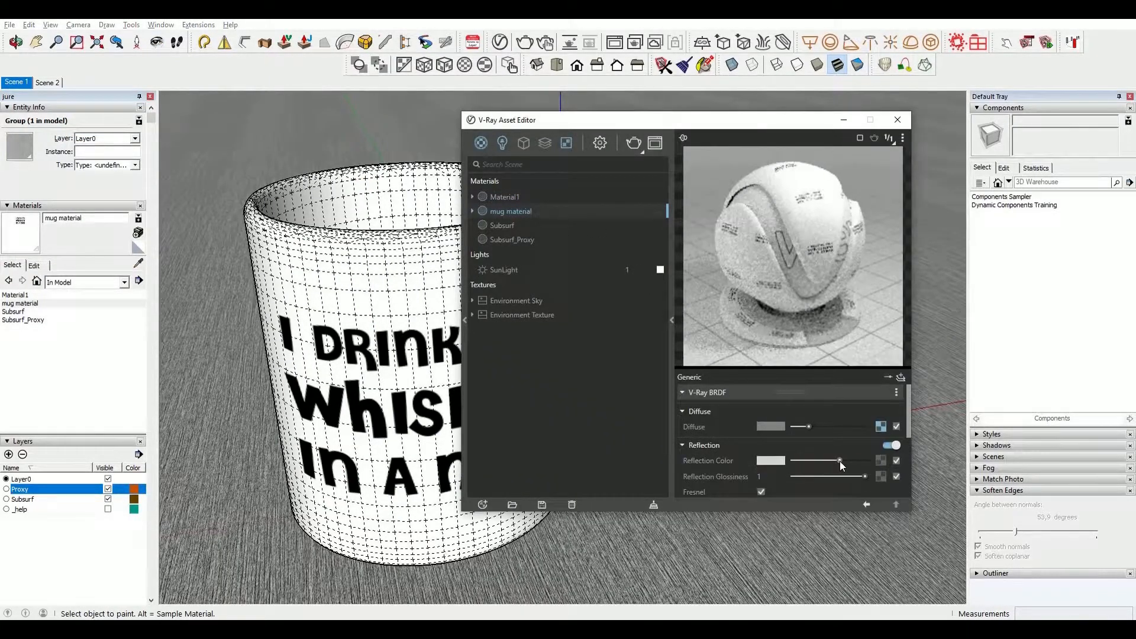
{"action": "scroll", "scroll_direction": "down", "scroll_amount": 3}
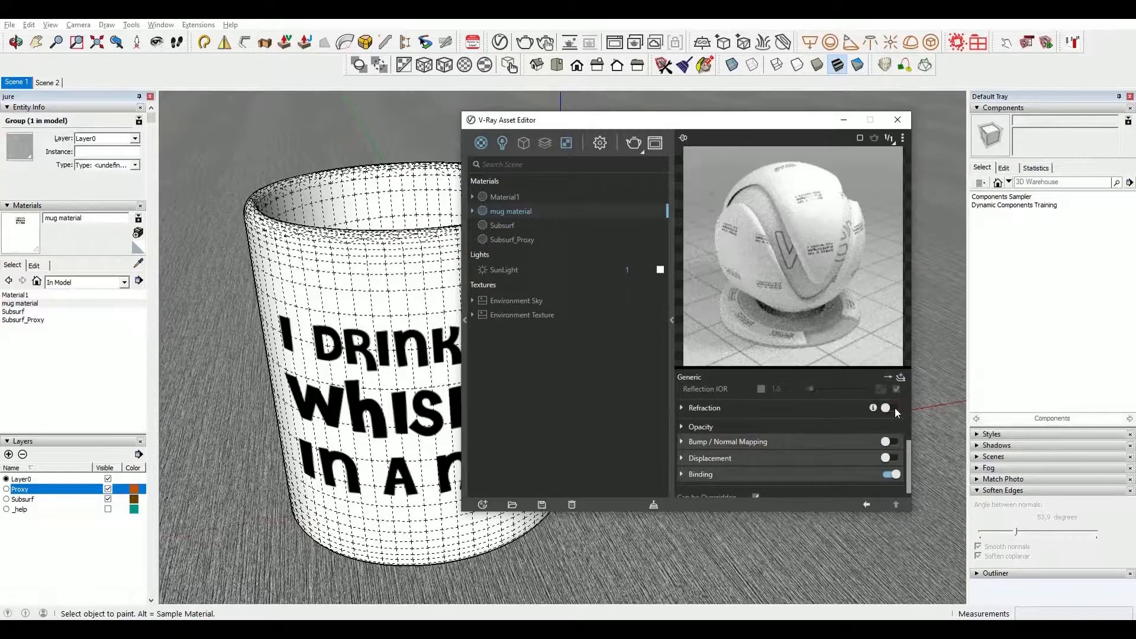
{"action": "left_click", "coordinate": [681, 407]}
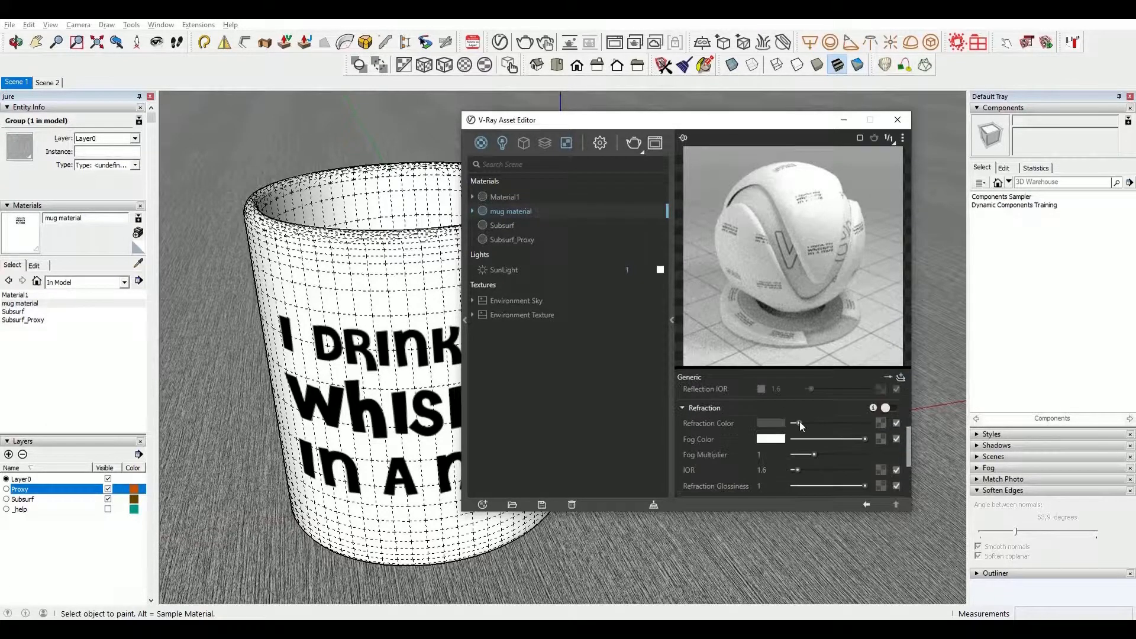
{"action": "left_click", "coordinate": [525, 43]}
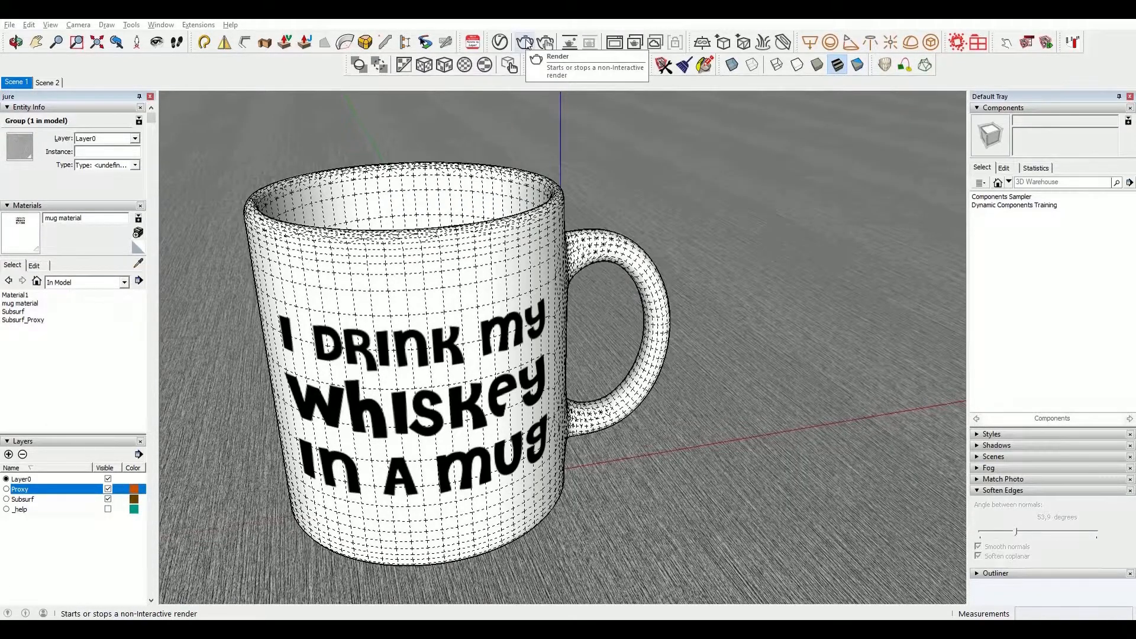
{"action": "left_click", "coordinate": [524, 41]}
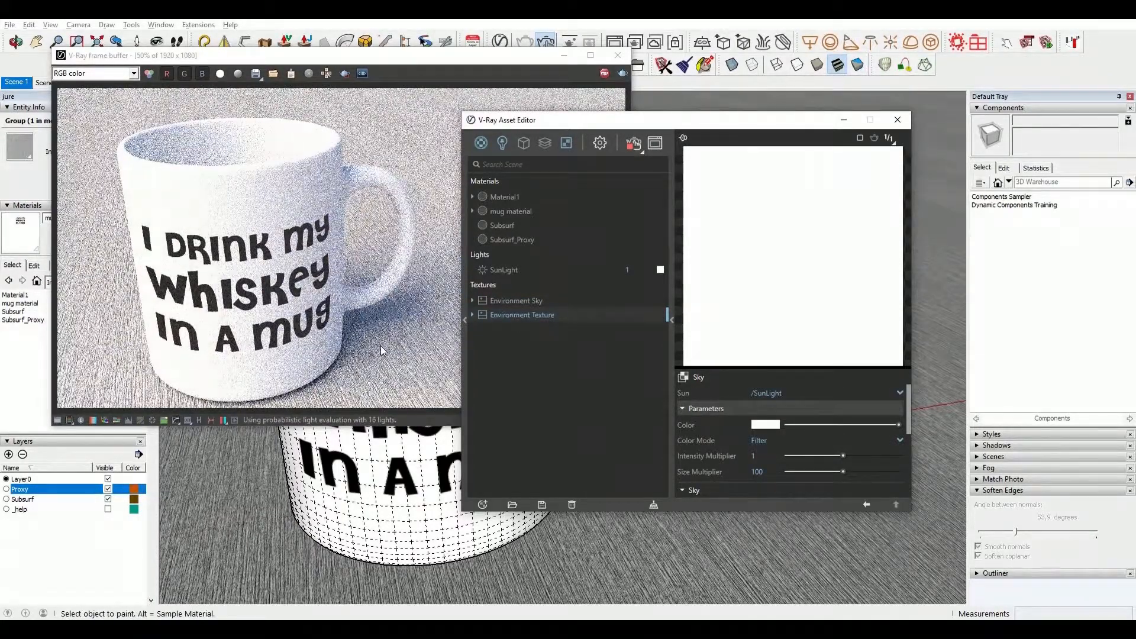
Step: Adjust the mug material's reflection strength, then load the light raw-wood texture for the ground
{"action": "left_click", "coordinate": [511, 211]}
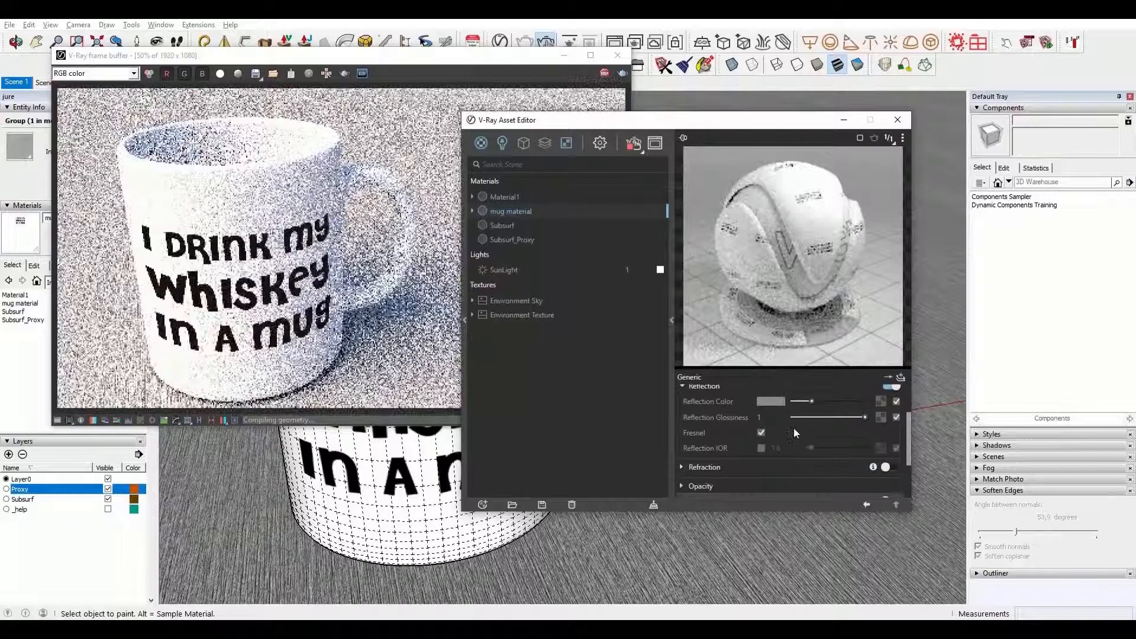
{"action": "left_click_drag", "start_coordinate": [793, 447], "coordinate": [832, 447]}
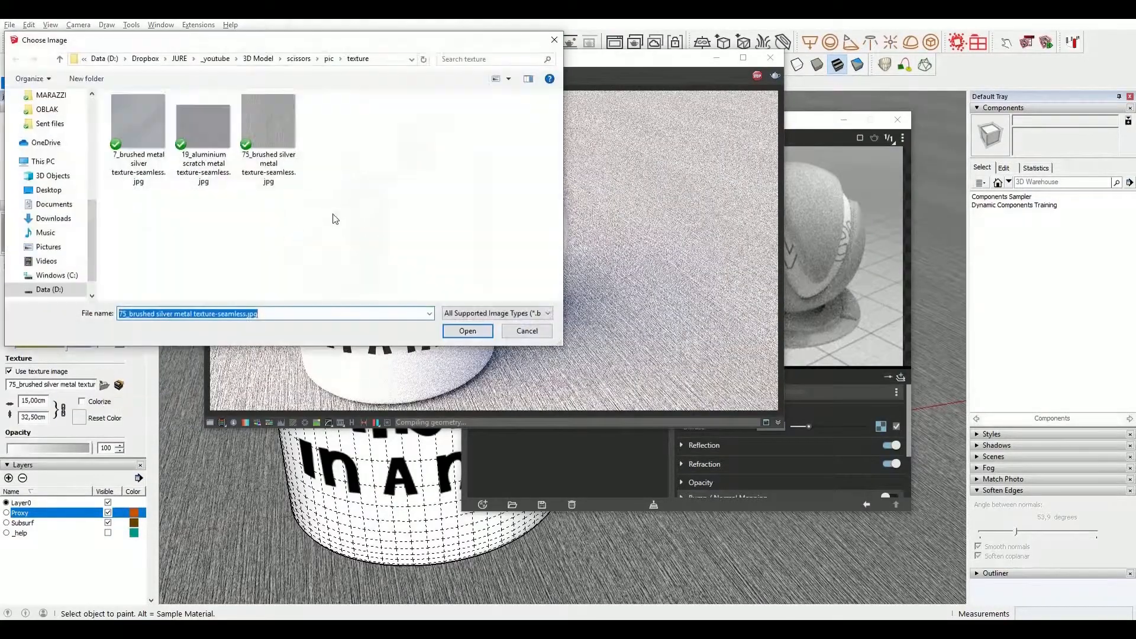
{"action": "left_click", "coordinate": [468, 330]}
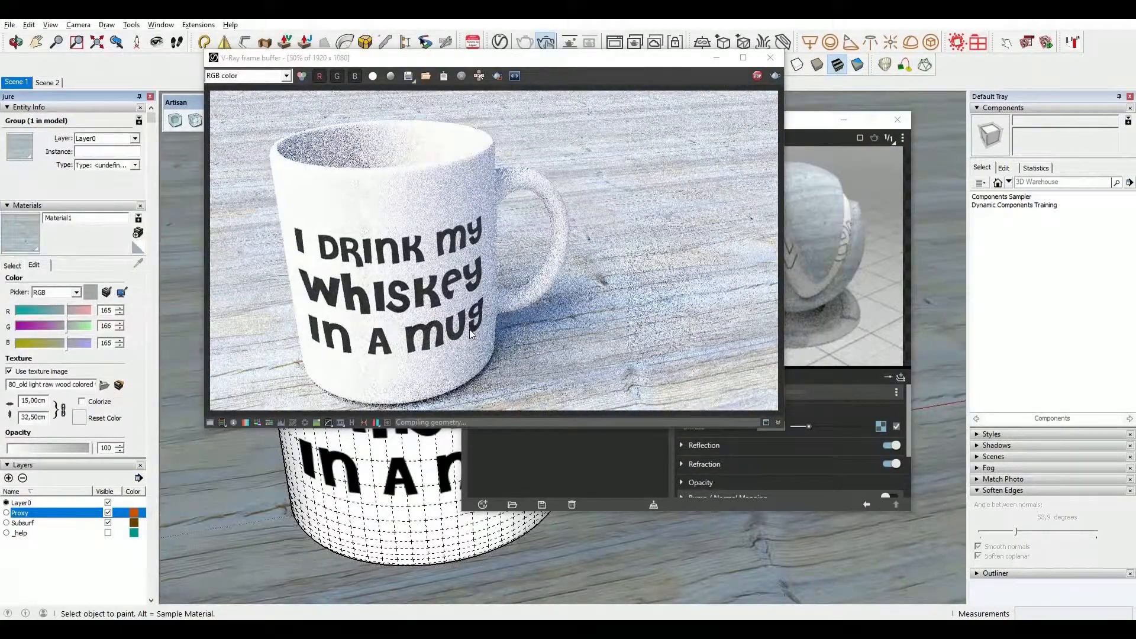